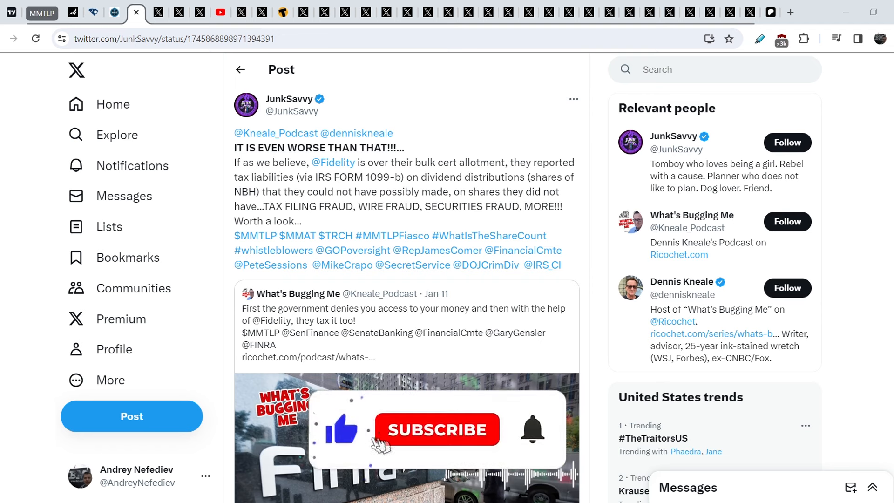
Open the Money Management Patreon page and view its $5, $35 and $450 membership tiers
click(435, 430)
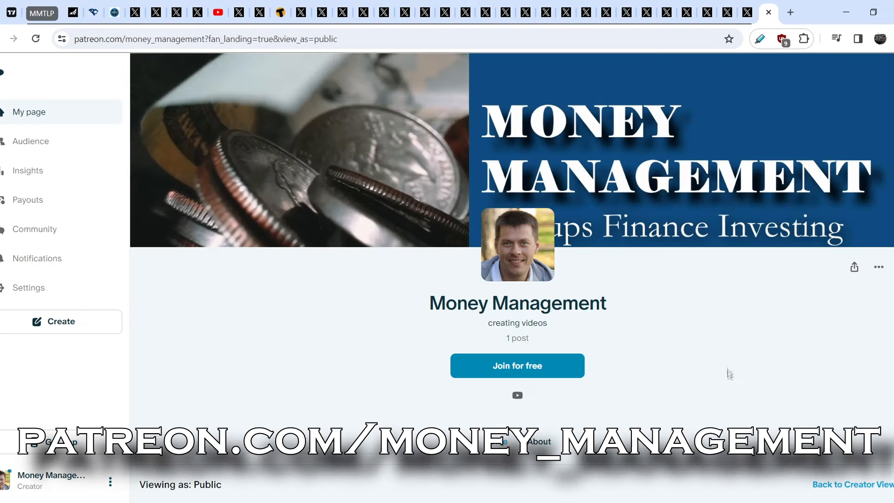
scroll(down, 3)
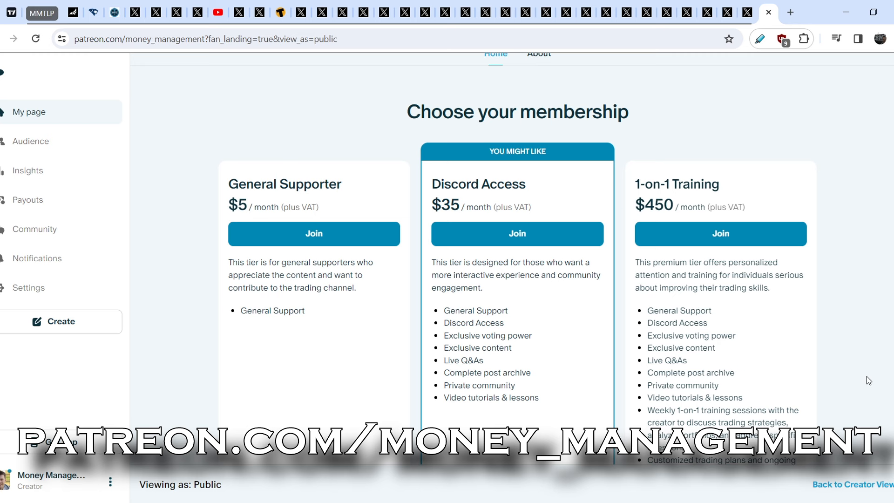
mouse_move(579, 306)
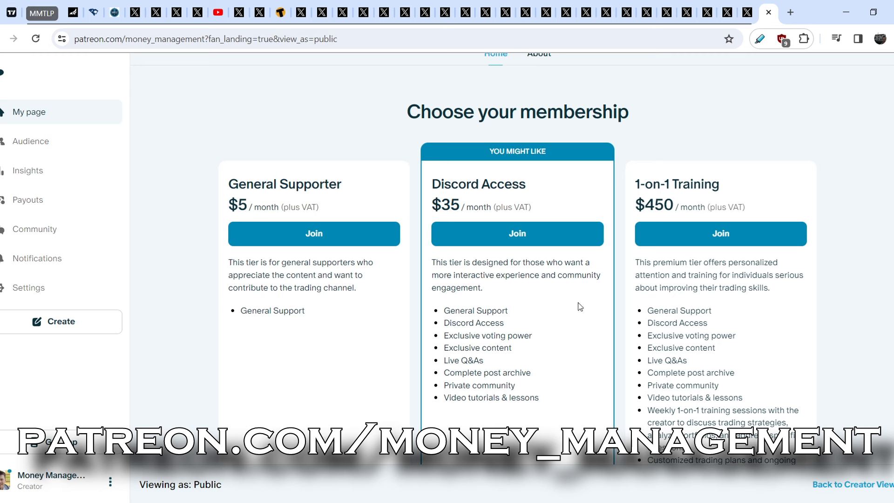
mouse_move(547, 317)
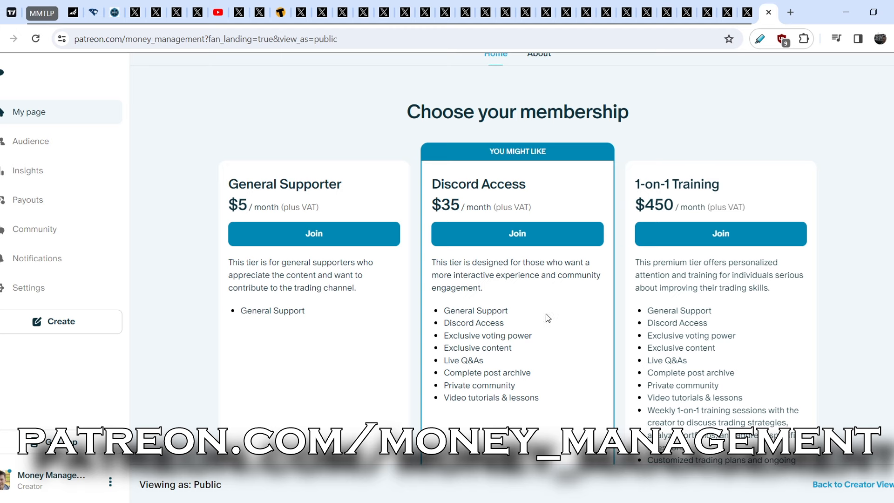
mouse_move(551, 321)
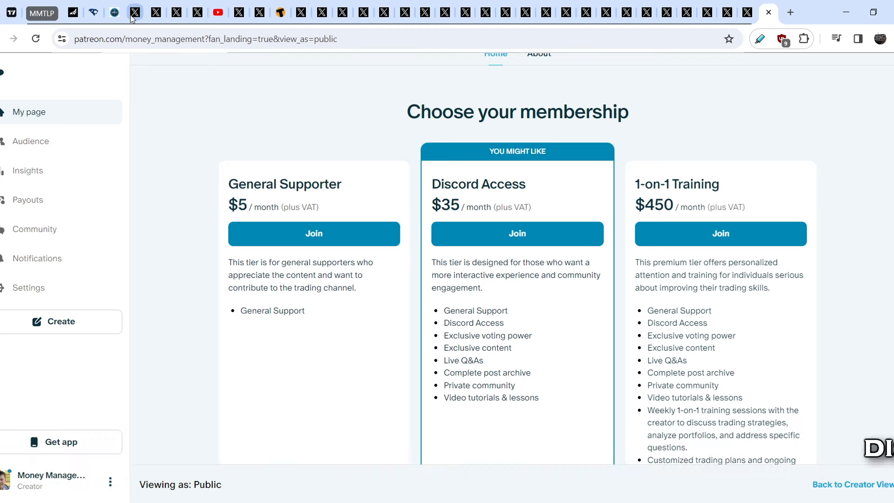
Read the JunkSavvy post on Fidelity tax filing fraud and its quoted What's Bugging Me clip
click(135, 13)
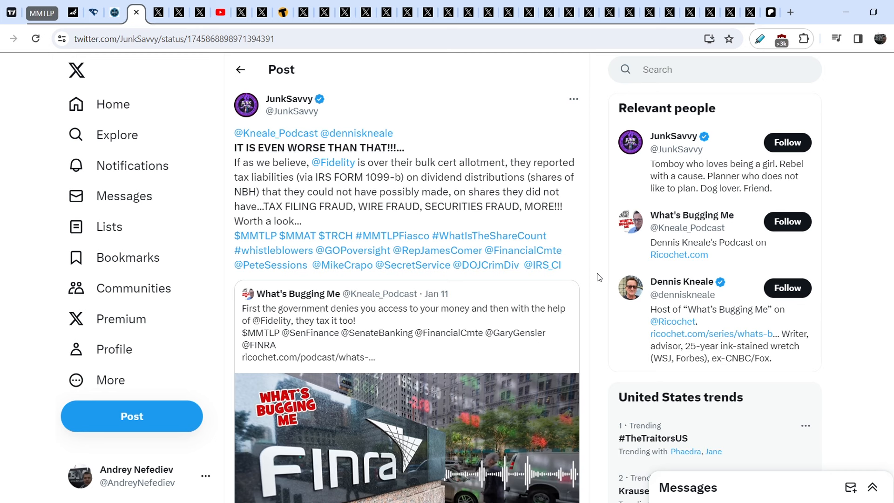
mouse_move(595, 304)
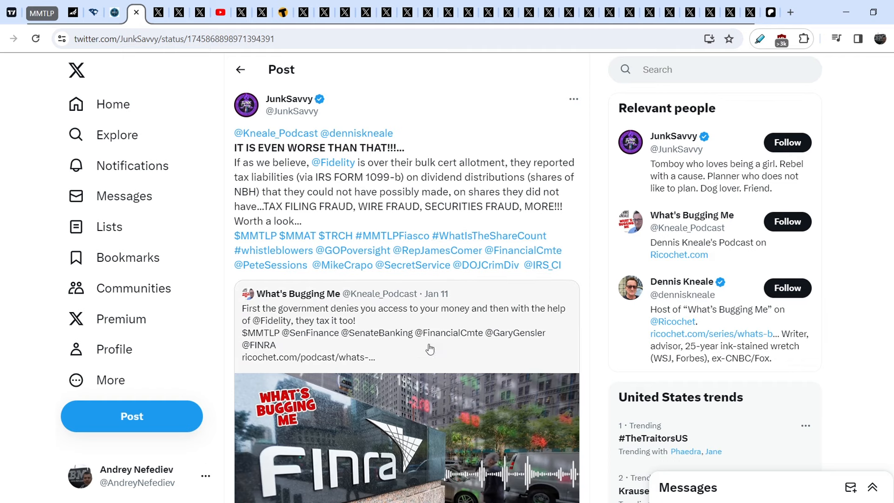
mouse_move(448, 346)
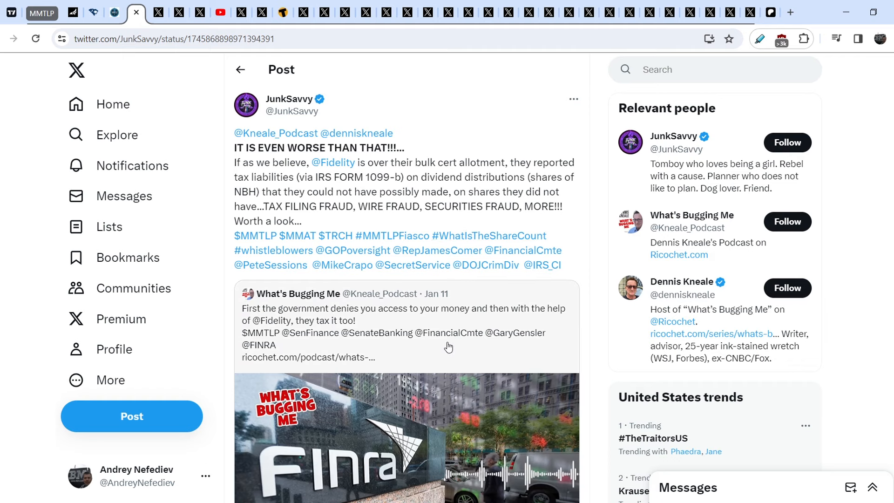
scroll(down, 3)
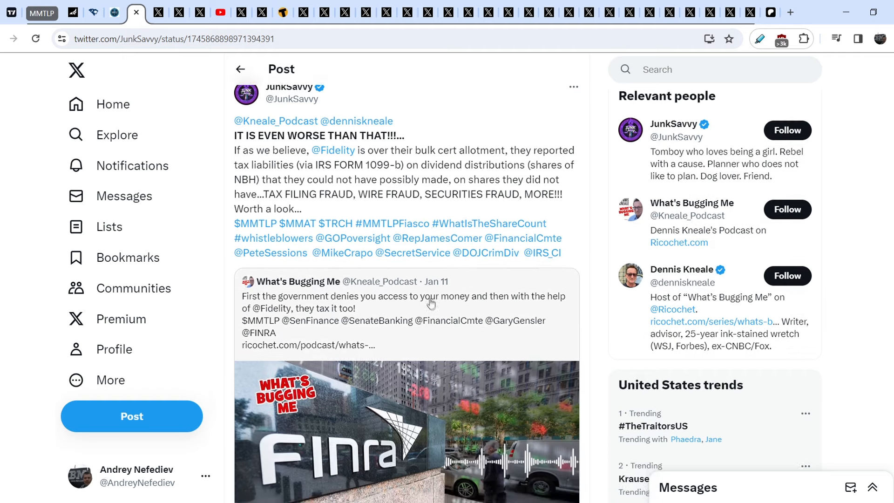
mouse_move(437, 311)
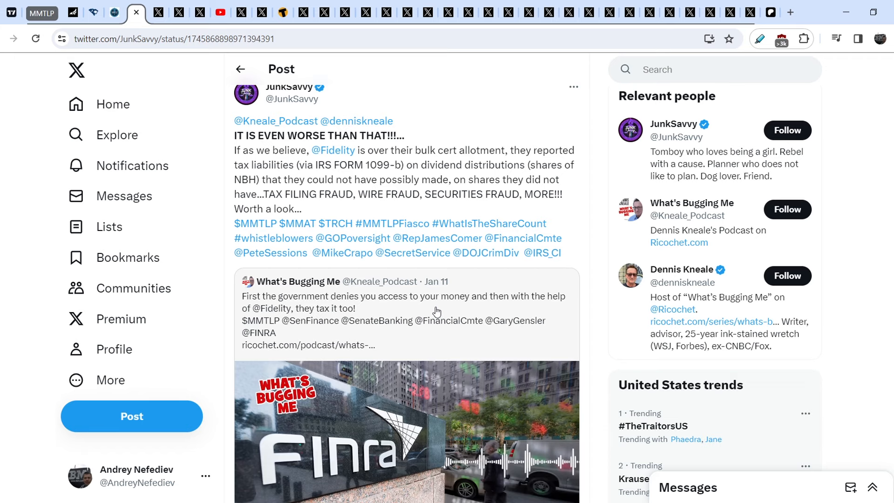
scroll(down, 3)
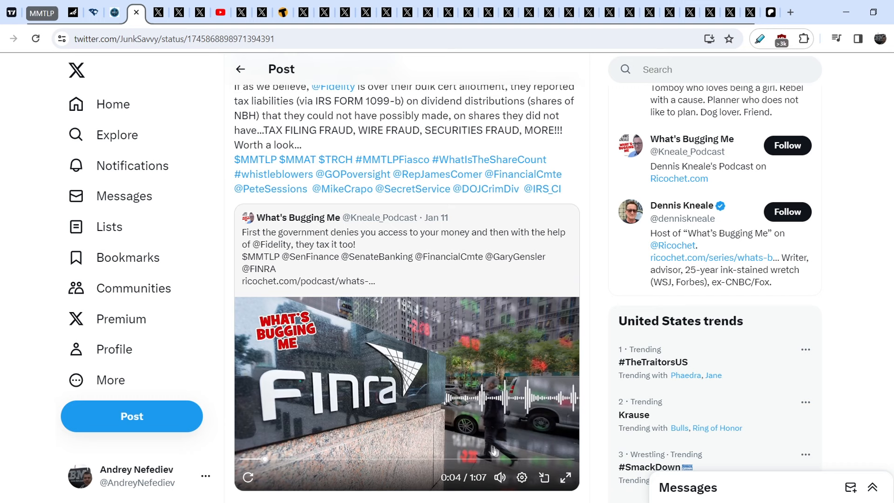
mouse_move(451, 414)
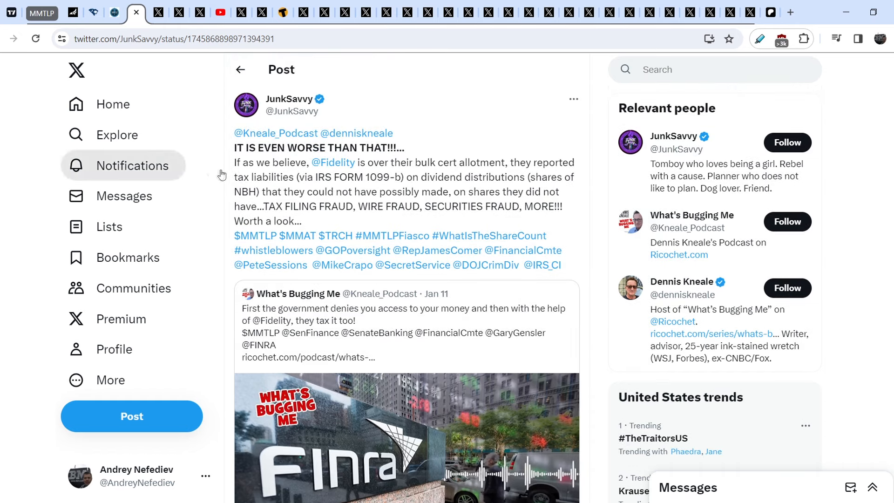
mouse_move(239, 174)
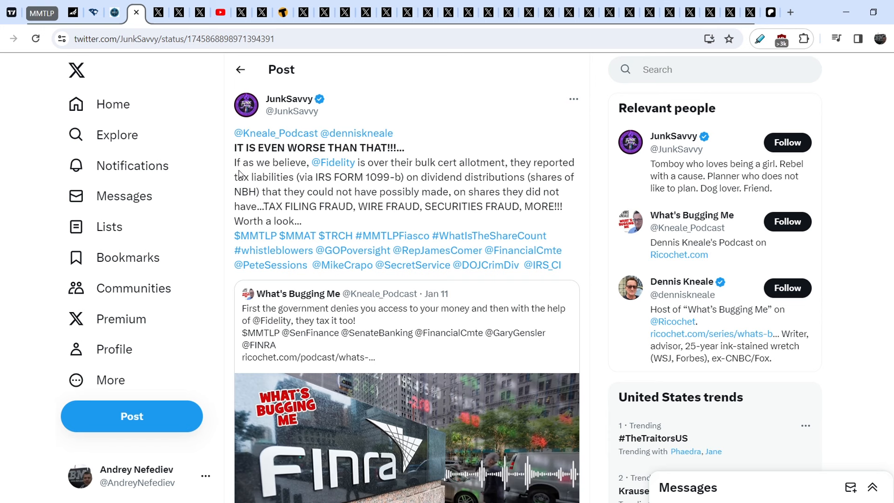
mouse_move(420, 176)
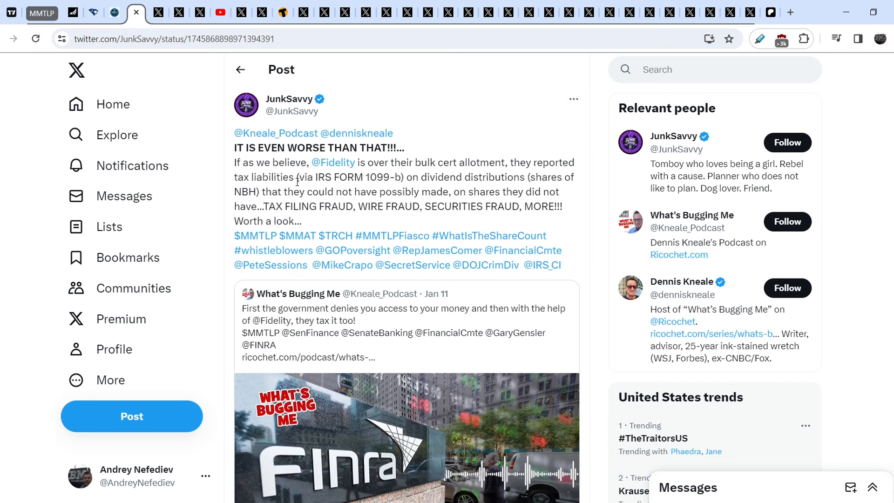
mouse_move(529, 166)
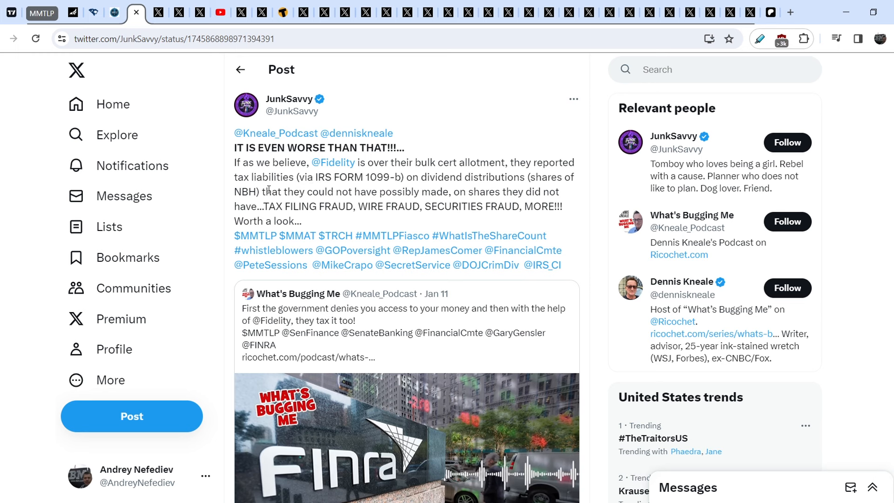
mouse_move(476, 189)
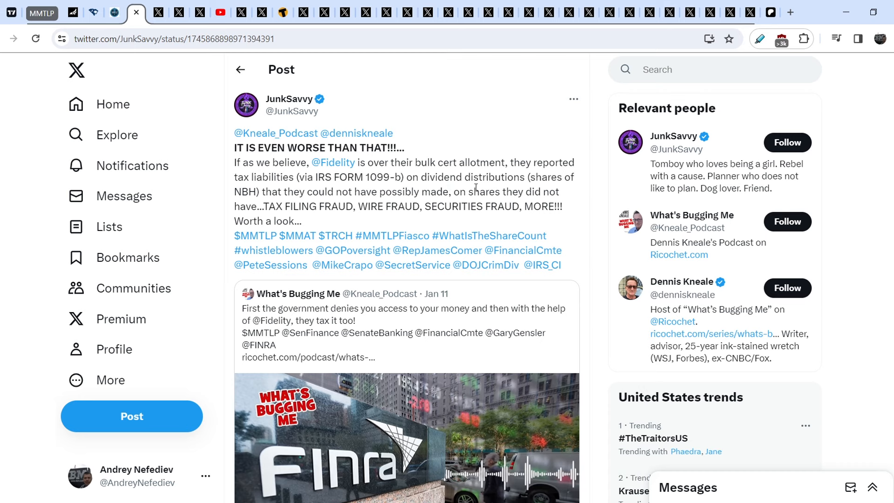
mouse_move(285, 221)
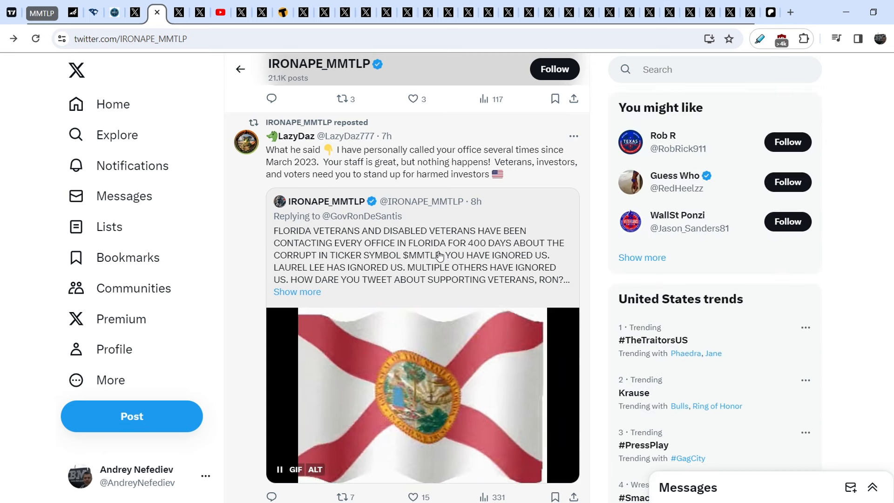
click(437, 255)
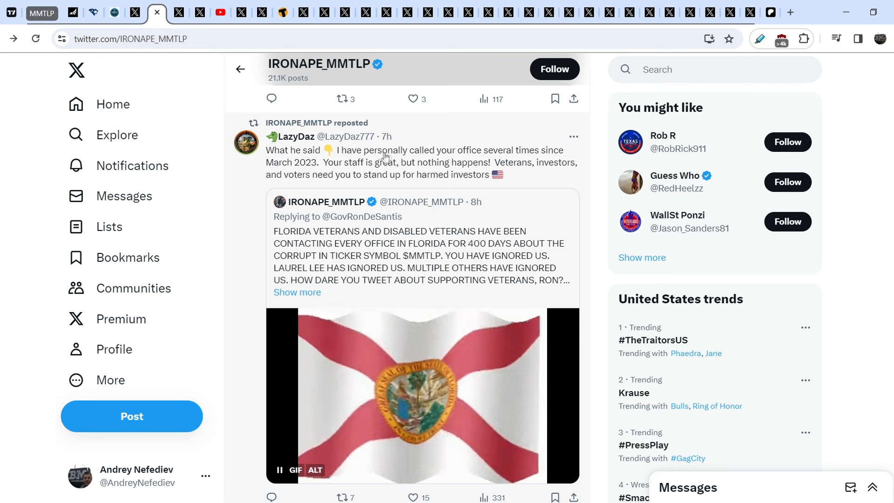
mouse_move(340, 176)
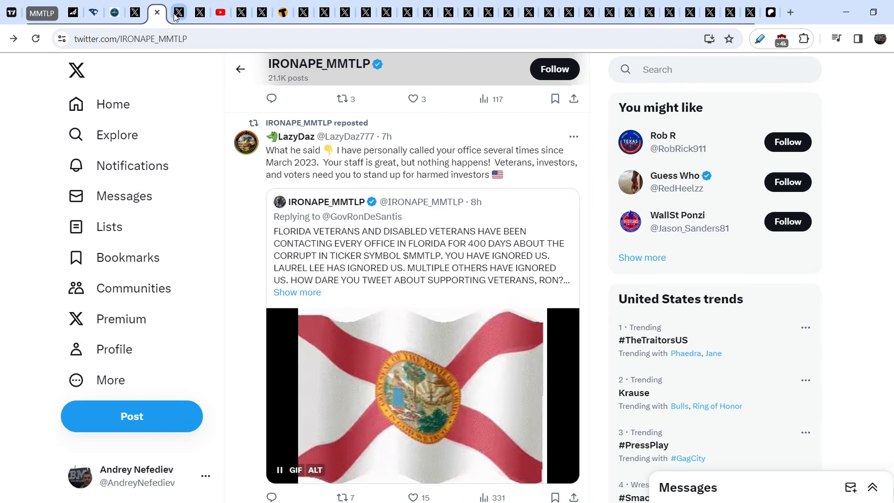
scroll(down, 3)
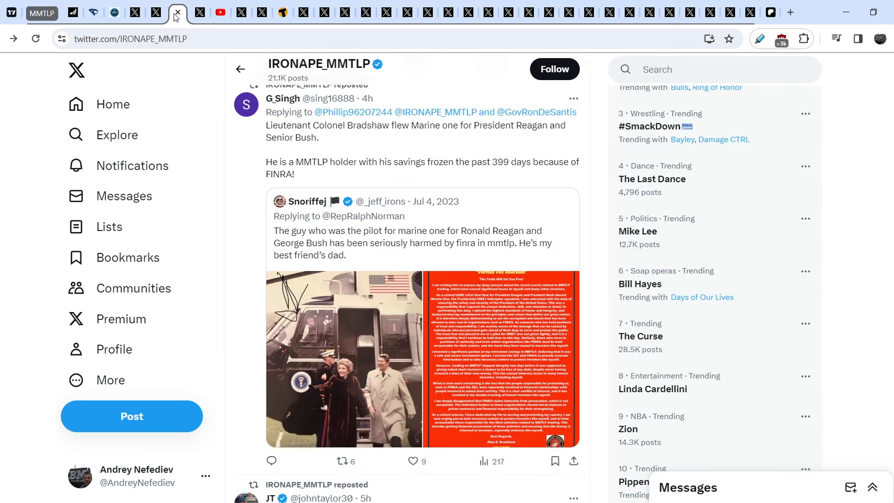
mouse_move(235, 261)
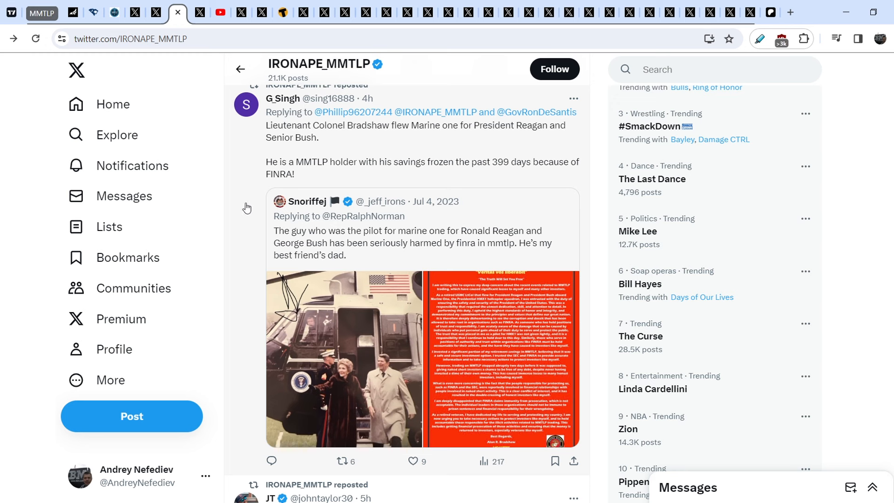
mouse_move(247, 202)
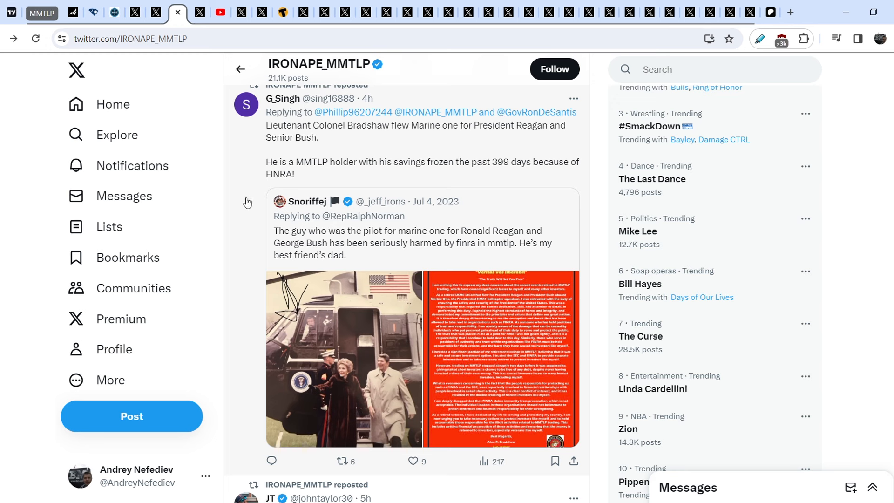
mouse_move(264, 130)
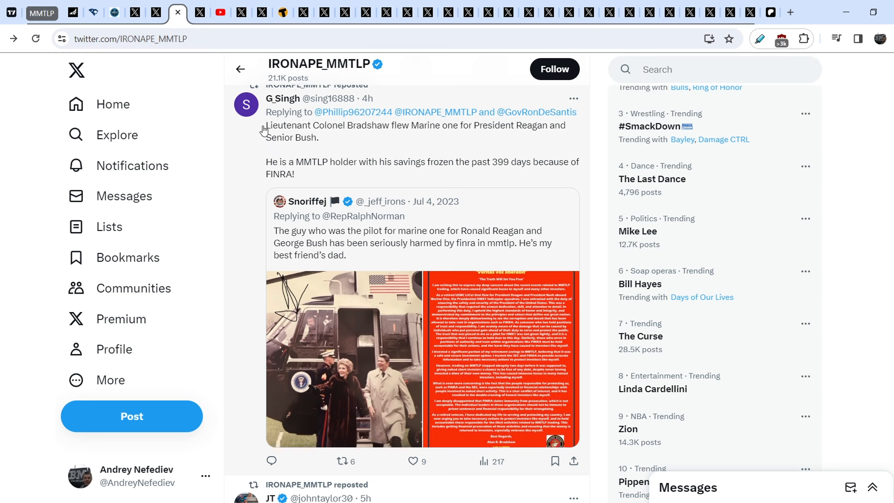
mouse_move(393, 138)
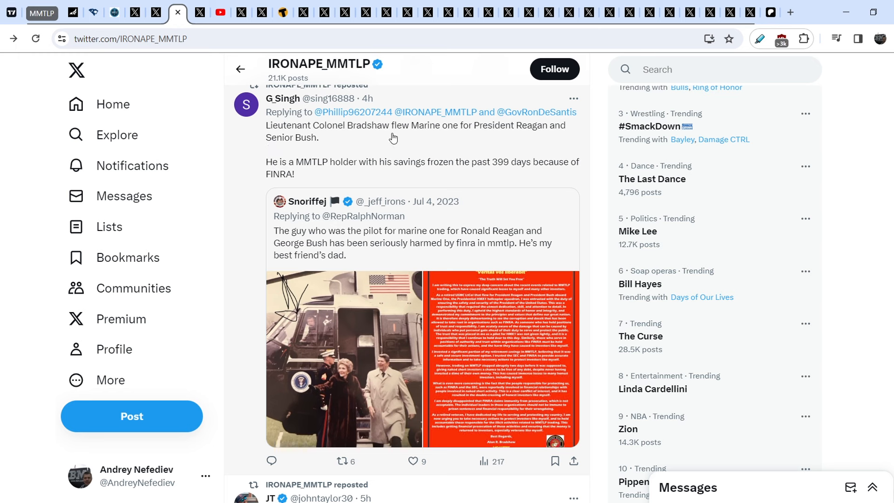
mouse_move(576, 135)
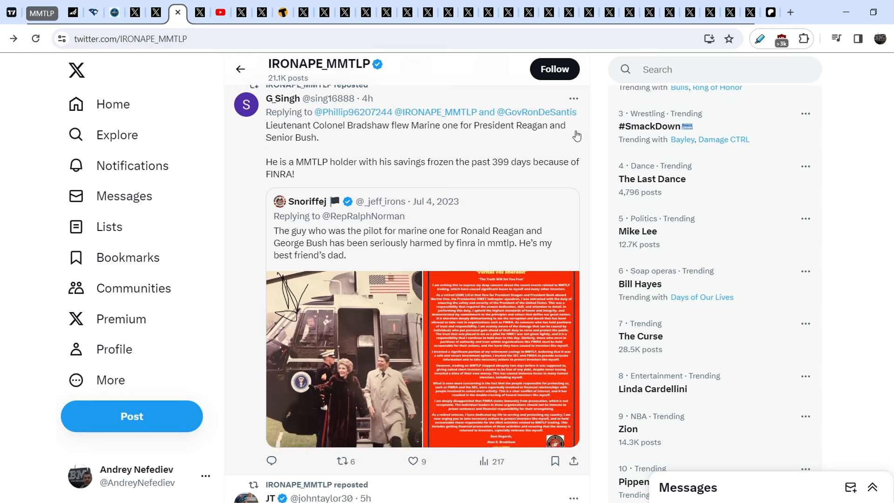
mouse_move(328, 176)
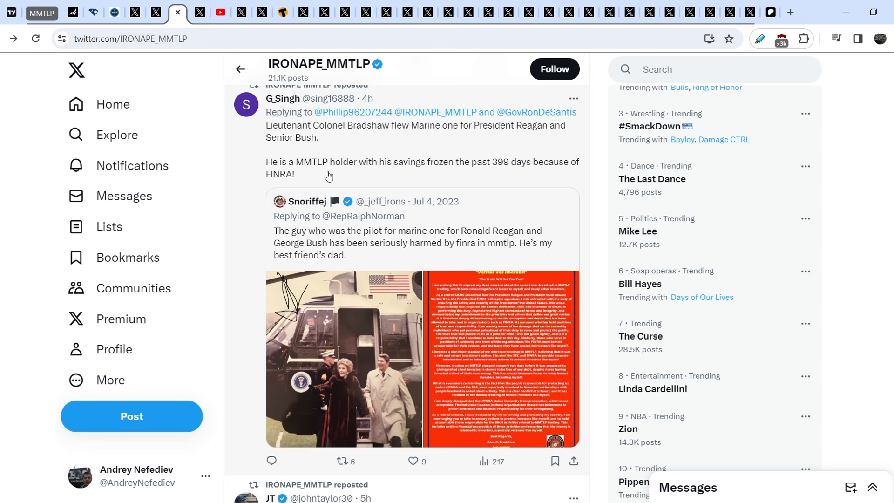
mouse_move(419, 172)
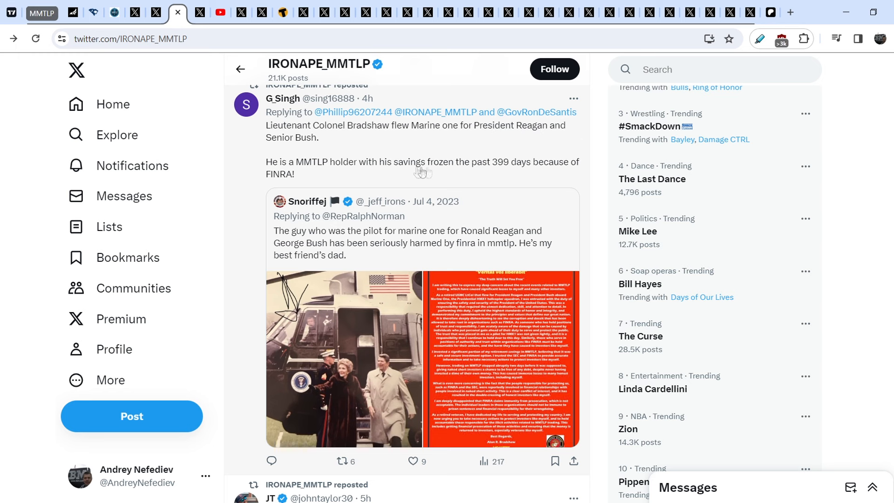
mouse_move(499, 179)
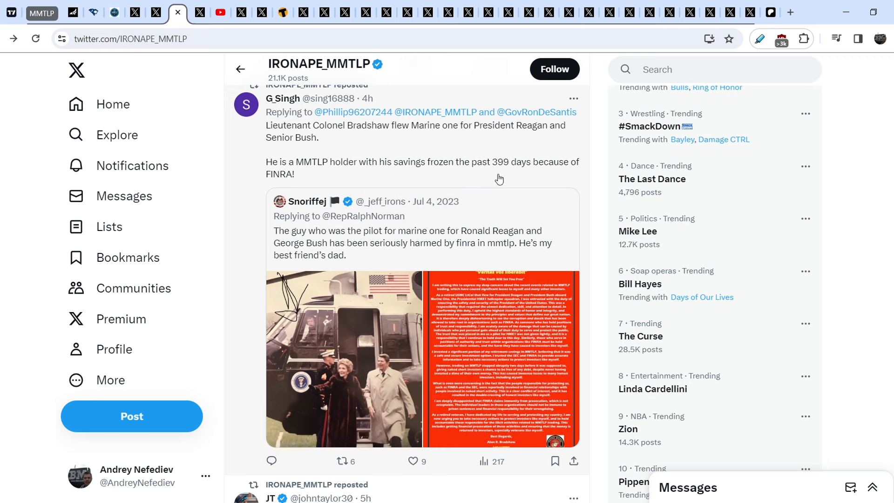
mouse_move(403, 364)
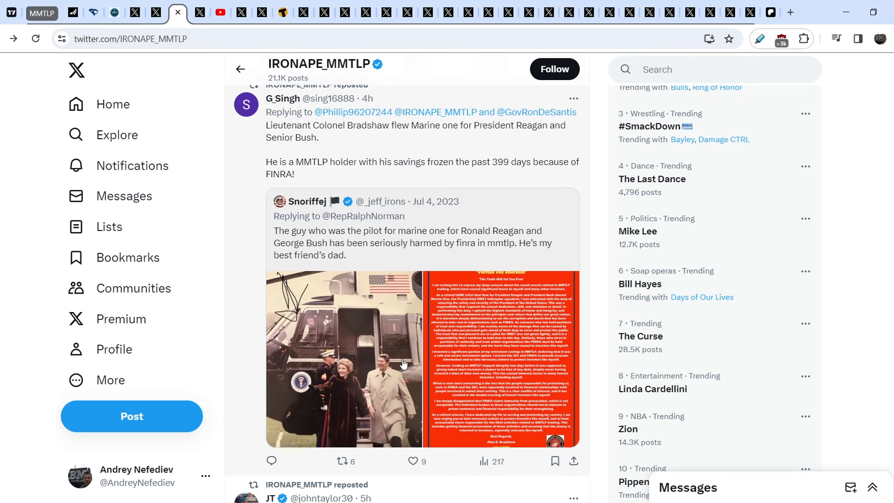
mouse_move(419, 377)
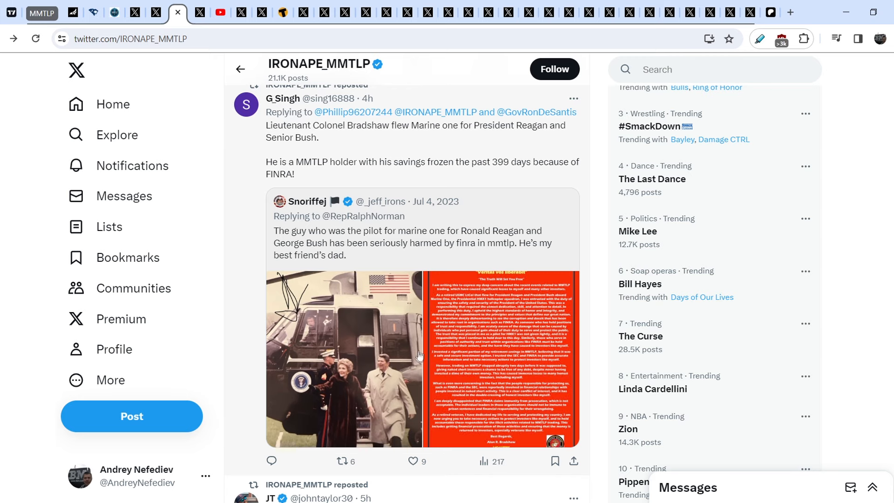
click(346, 358)
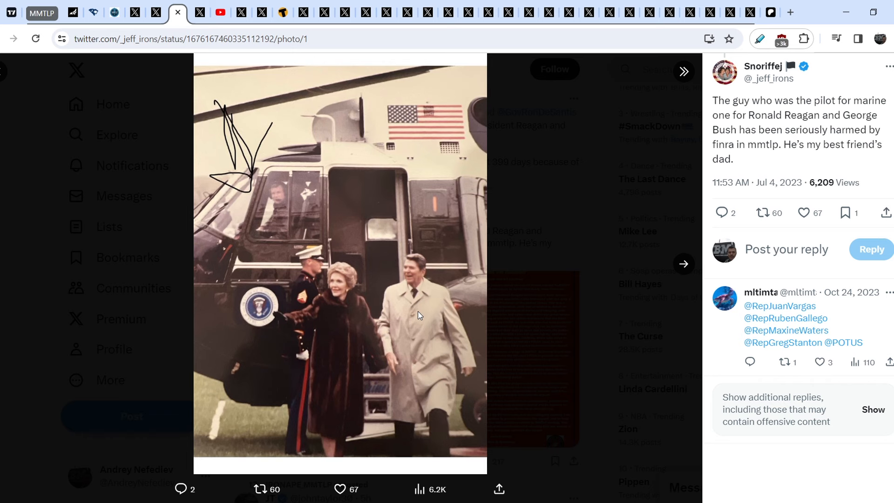
mouse_move(294, 214)
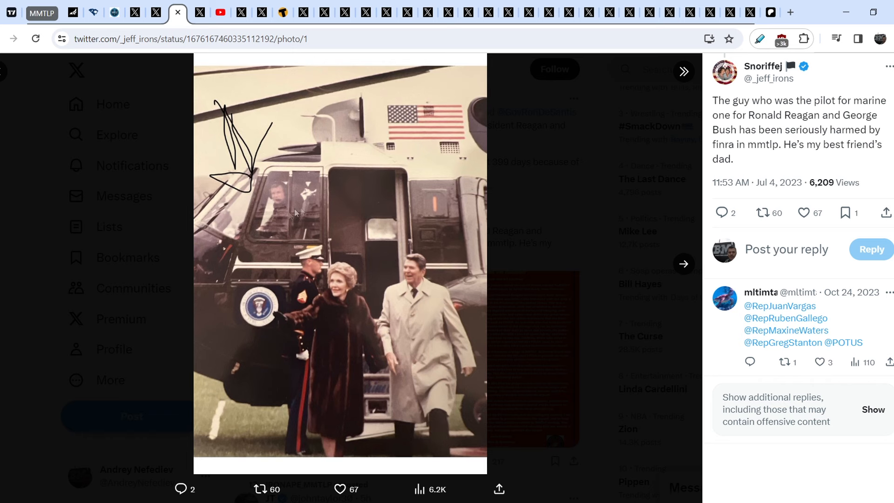
mouse_move(86, 76)
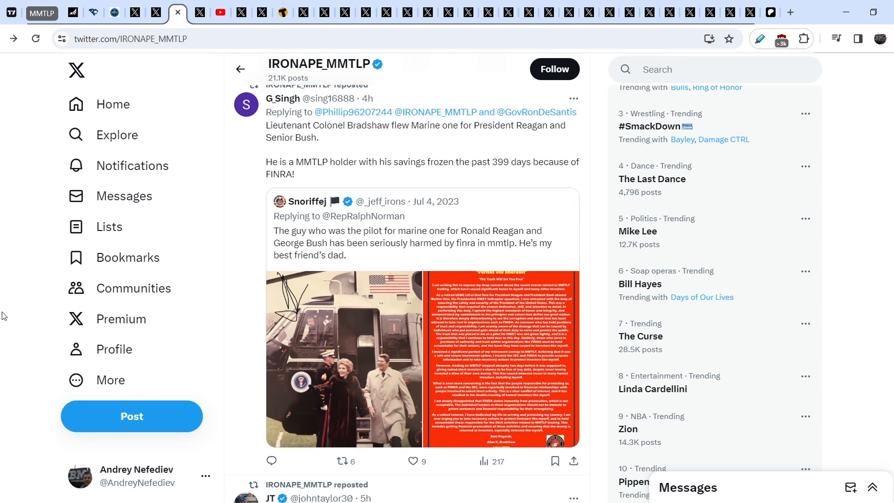
mouse_move(30, 355)
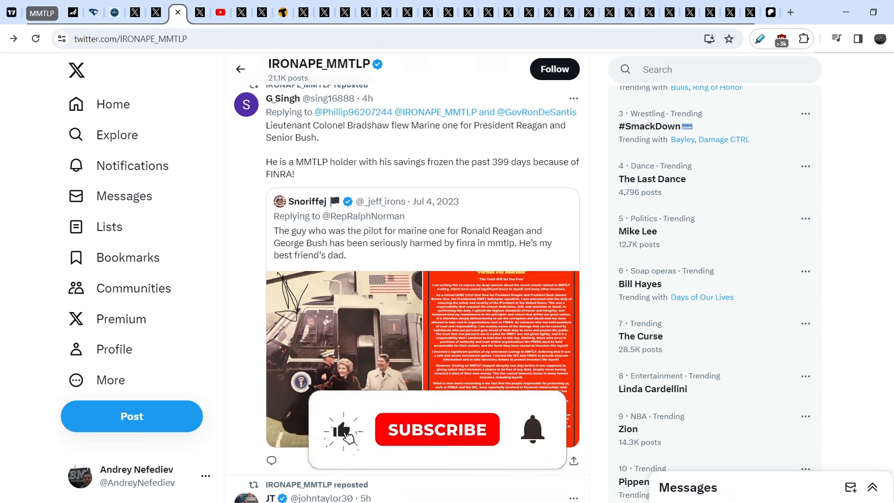
click(432, 430)
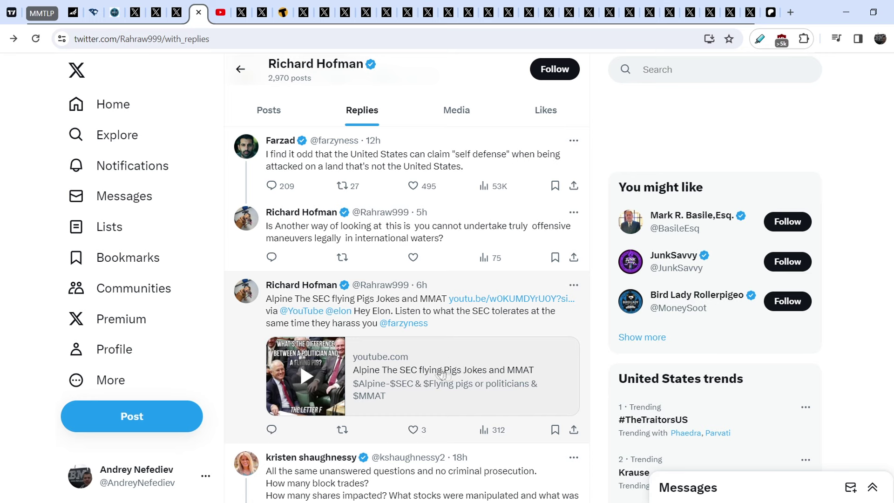
mouse_move(480, 329)
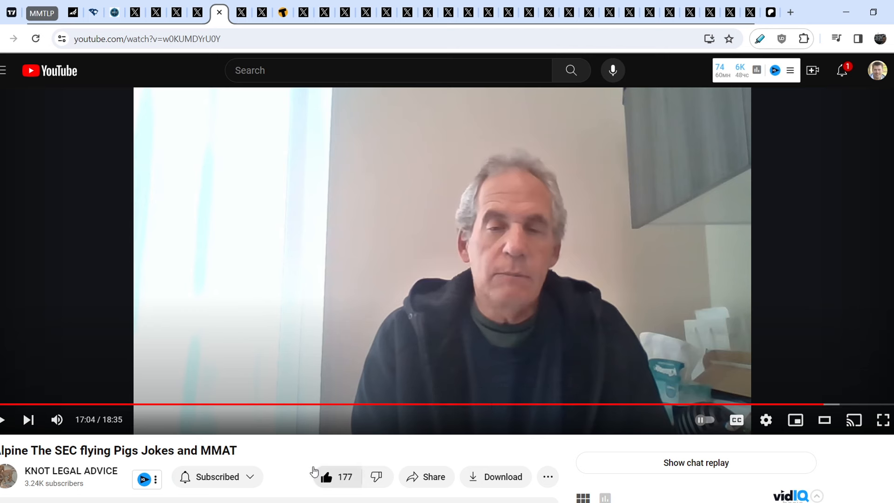
mouse_move(312, 471)
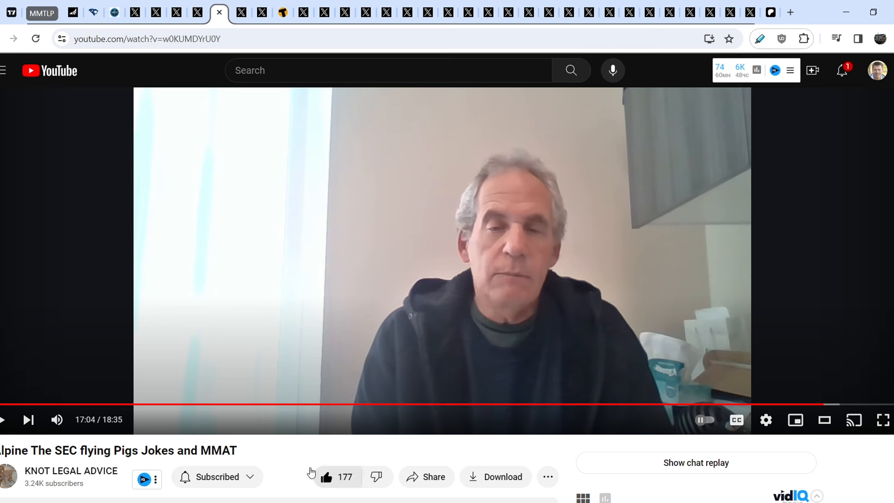
mouse_move(305, 453)
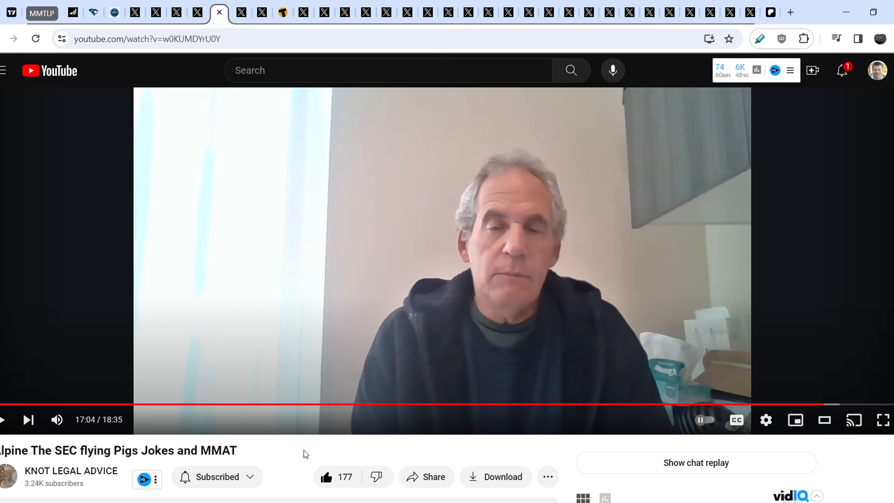
mouse_move(292, 453)
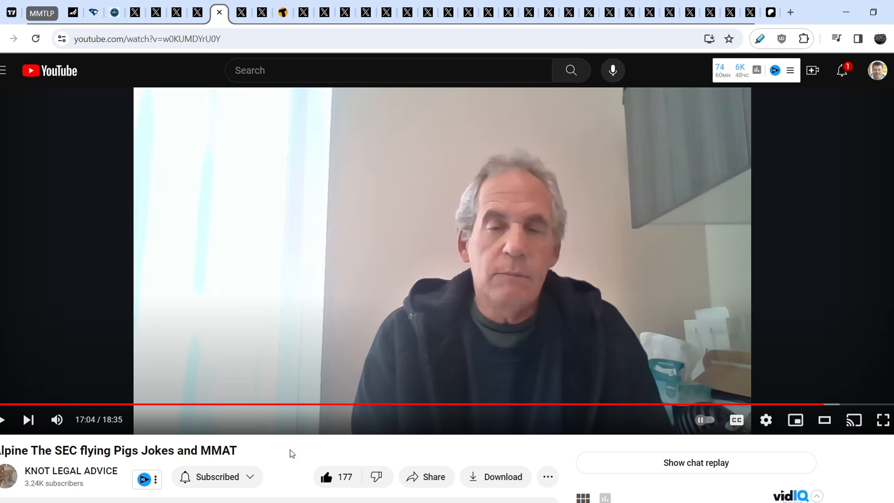
mouse_move(251, 4)
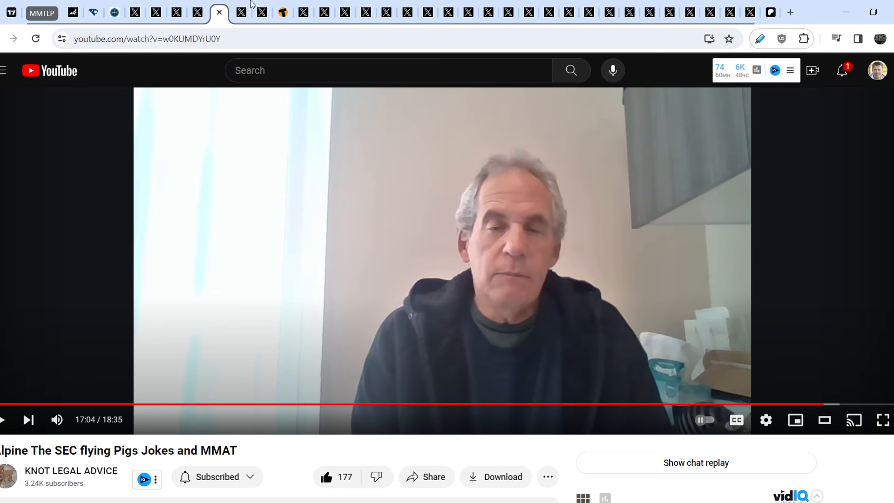
Show Marcos's post demanding Congress subpoena former OTC VP Jeff Mendl
click(240, 13)
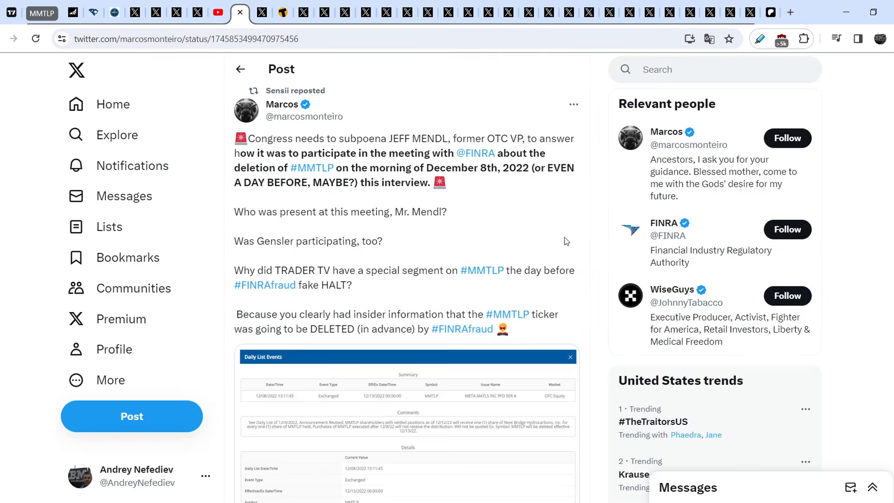
mouse_move(568, 259)
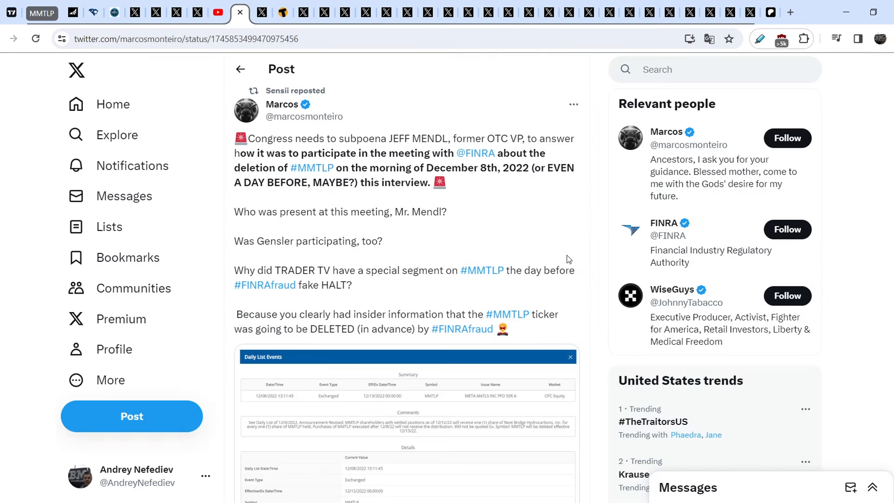
mouse_move(526, 228)
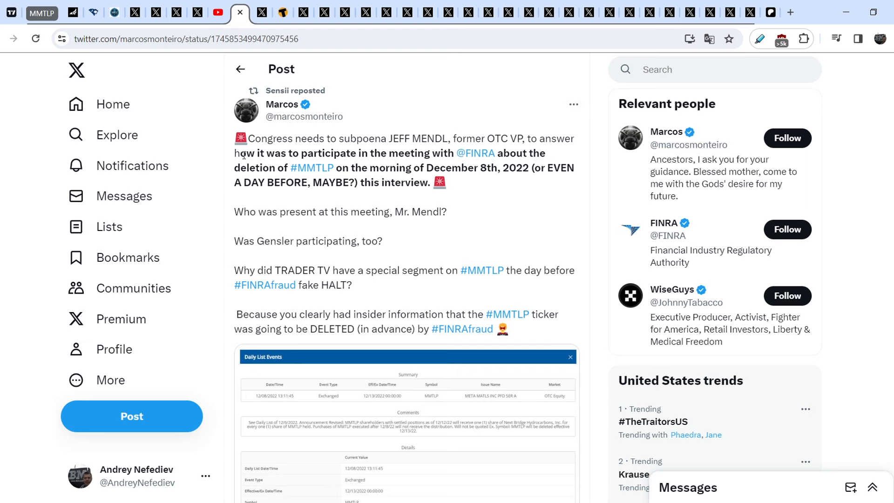
mouse_move(413, 148)
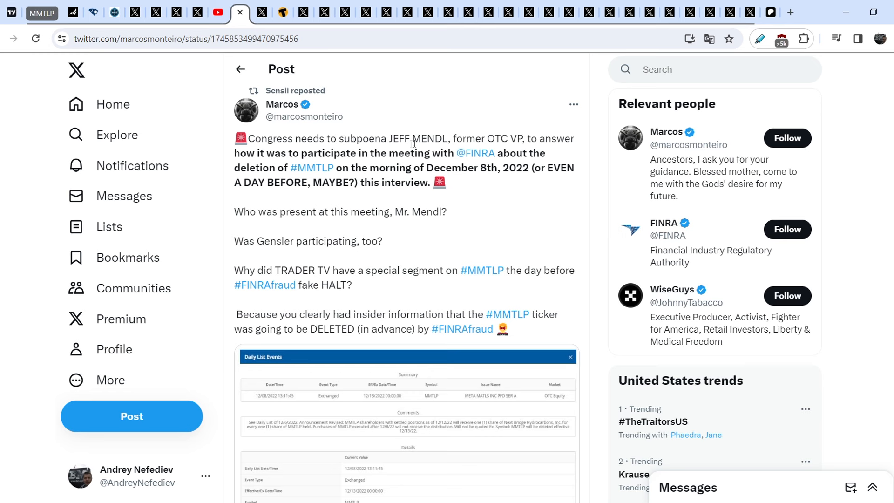
mouse_move(505, 132)
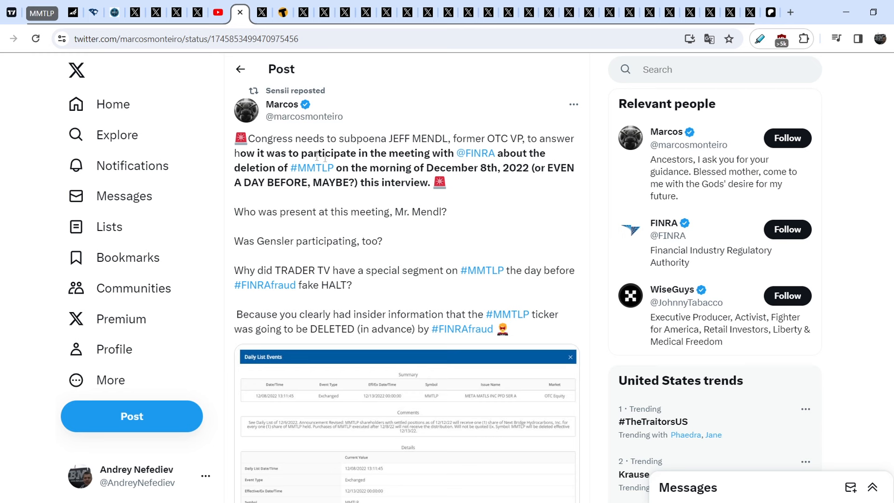
mouse_move(439, 171)
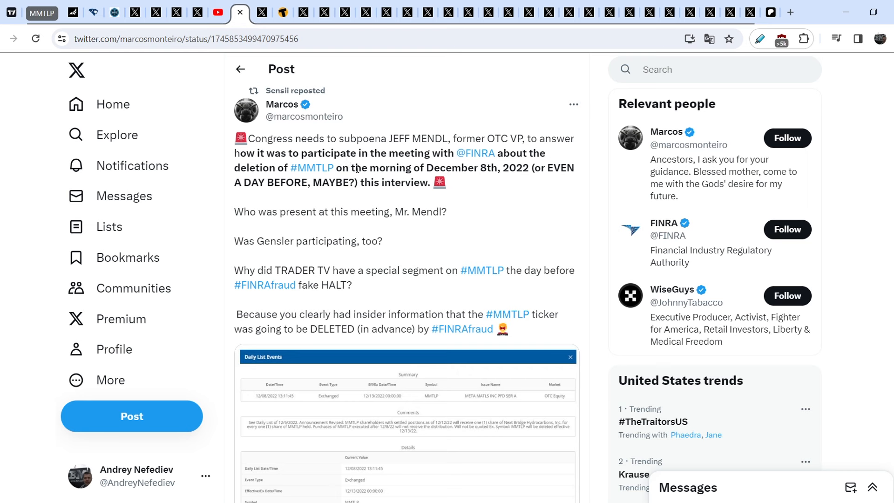
mouse_move(513, 178)
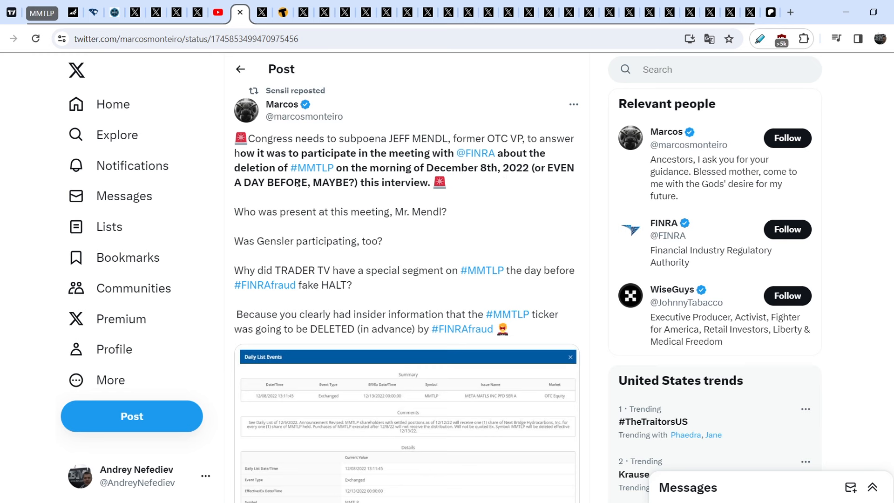
mouse_move(434, 224)
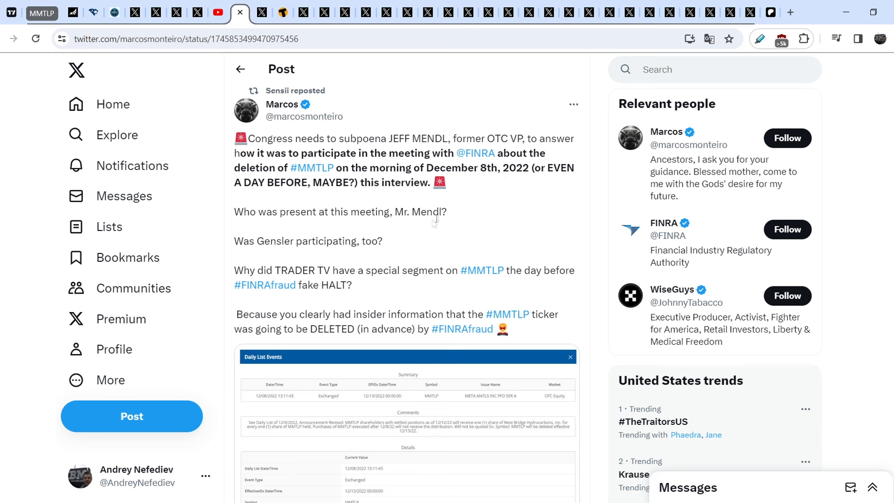
mouse_move(299, 223)
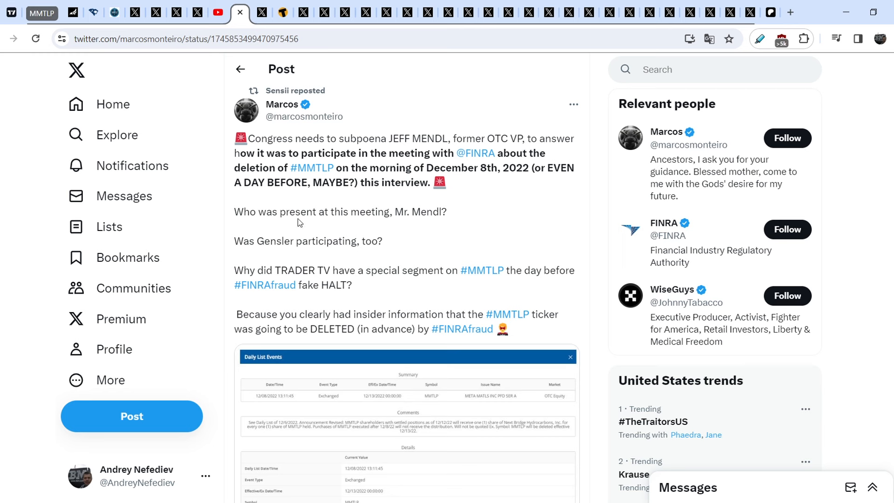
mouse_move(248, 242)
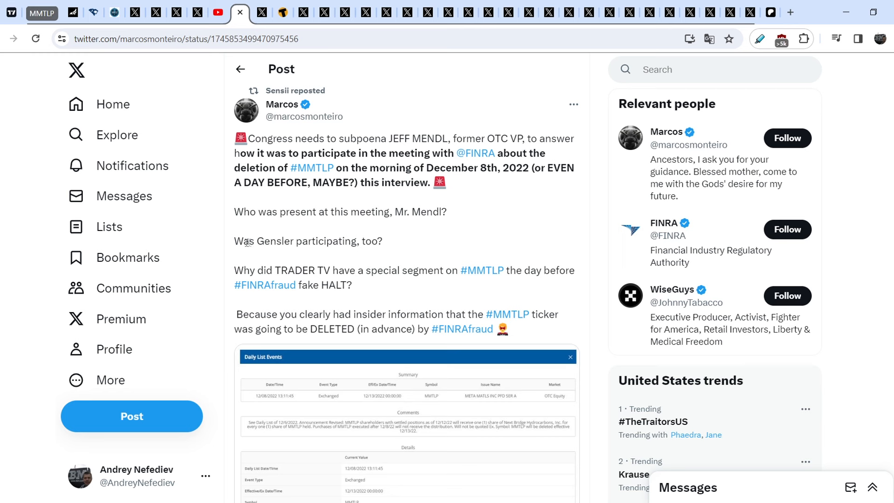
mouse_move(237, 290)
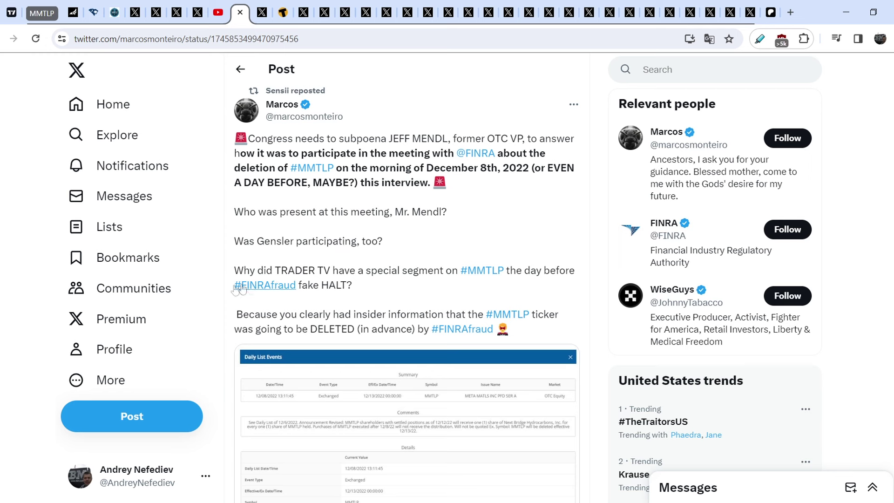
mouse_move(375, 286)
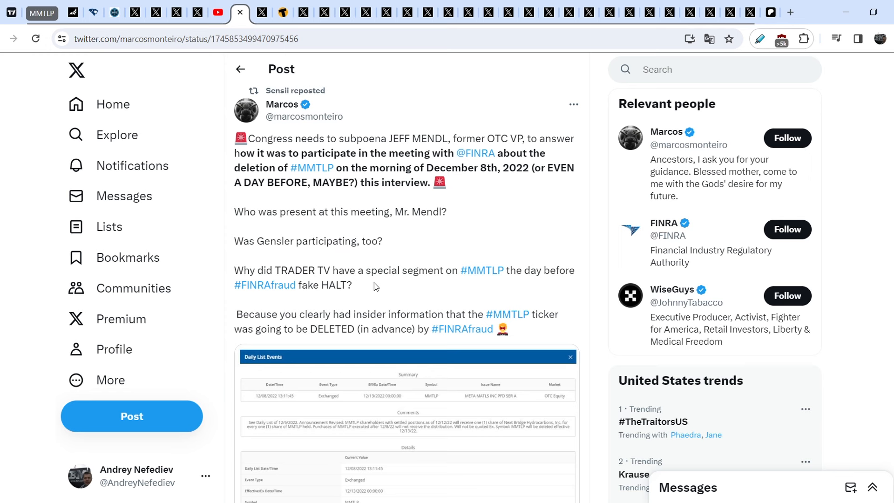
mouse_move(470, 281)
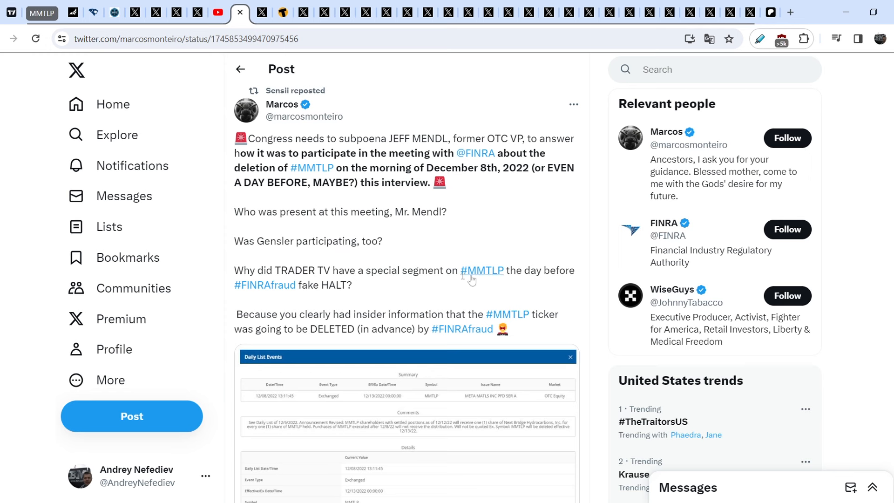
mouse_move(296, 299)
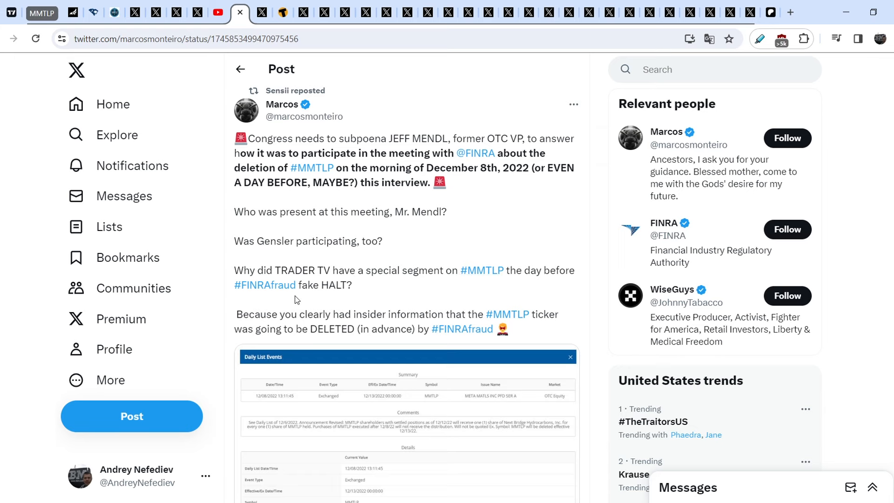
mouse_move(404, 277)
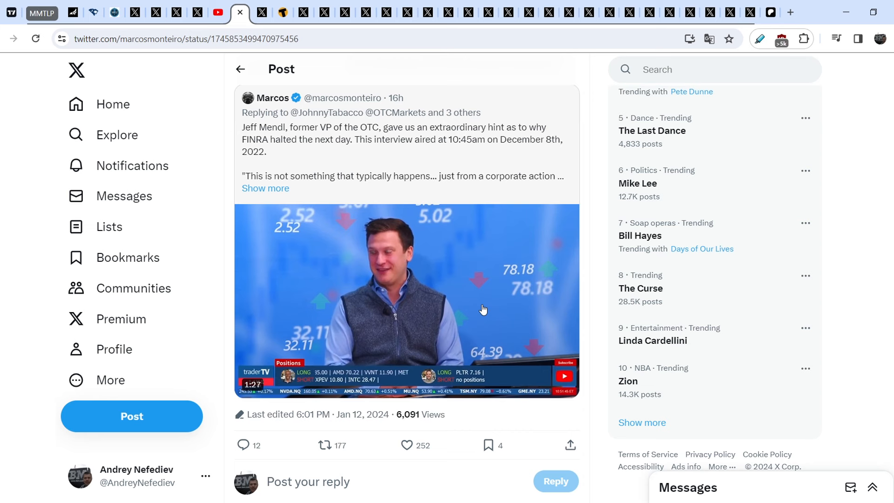
Open the quoted traderTV clip of Jeff Mendl on why FINRA halted trading
click(483, 309)
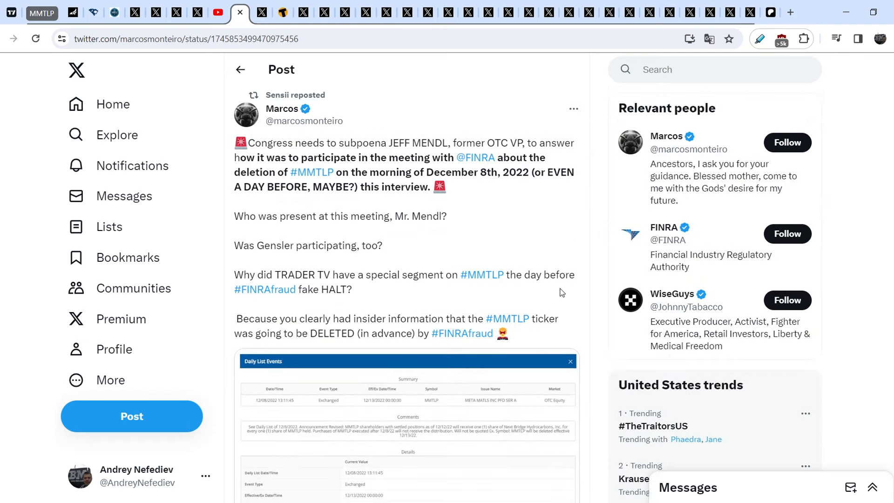
mouse_move(591, 321)
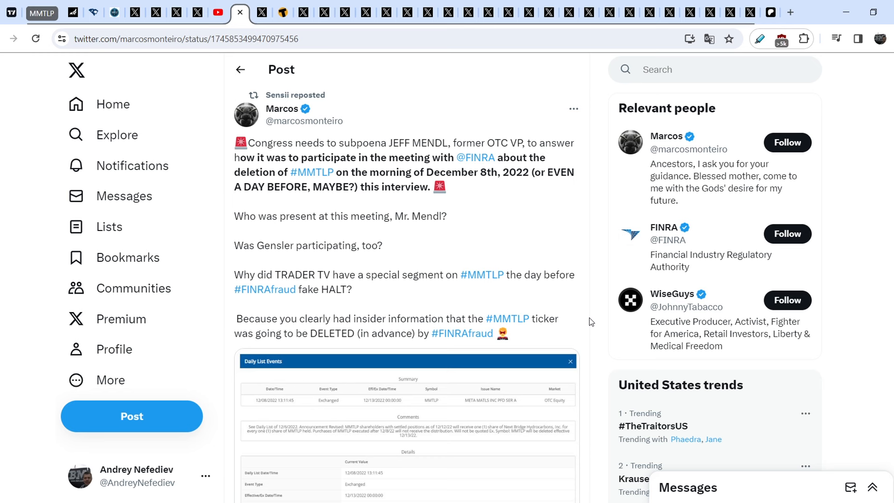
mouse_move(598, 357)
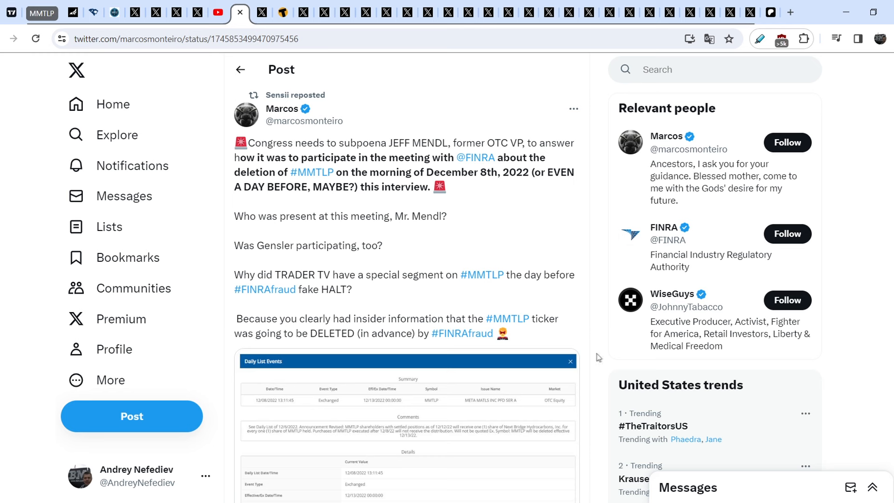
mouse_move(602, 353)
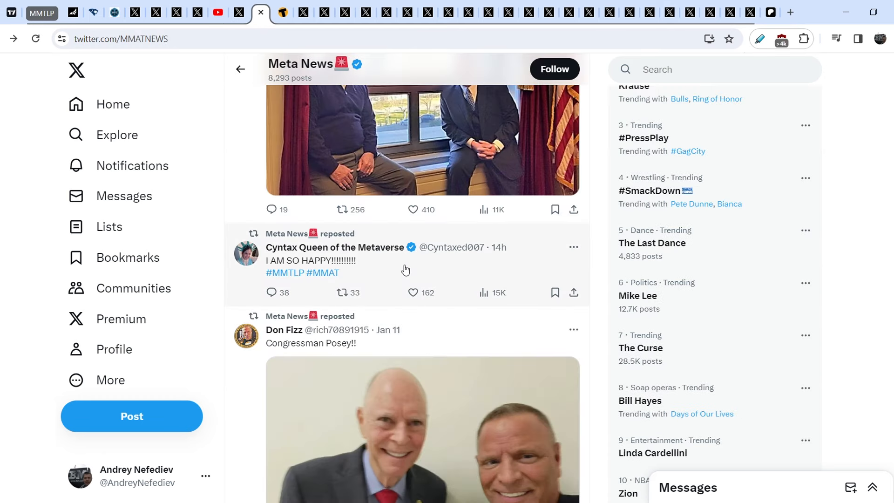
mouse_move(382, 268)
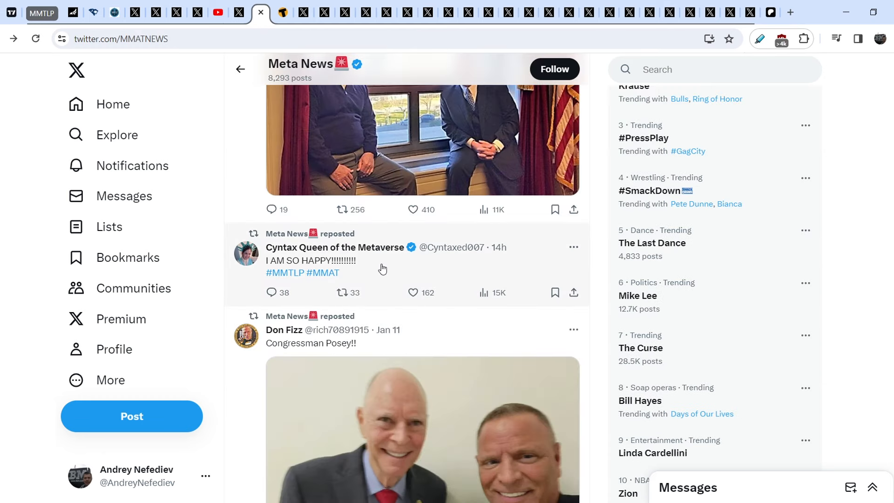
mouse_move(258, 285)
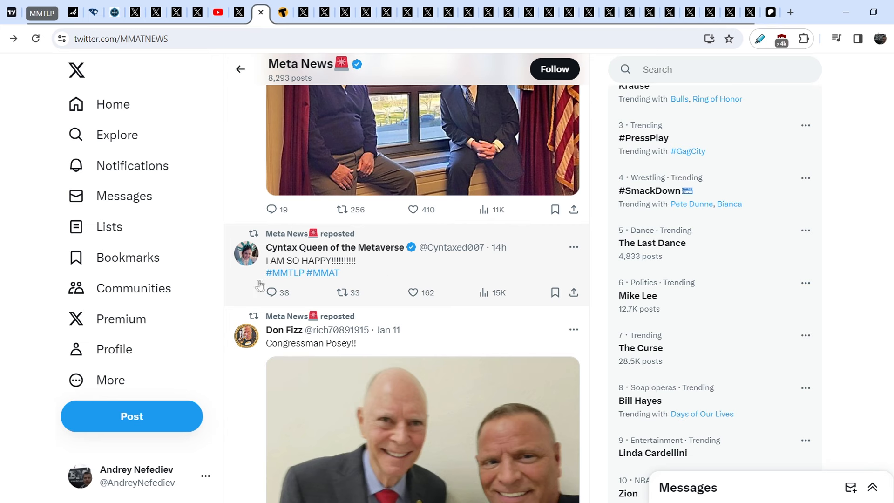
mouse_move(364, 283)
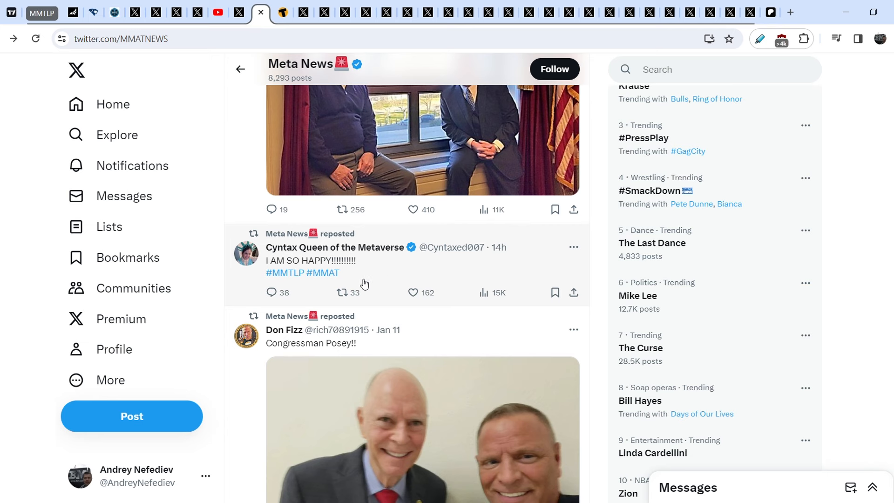
mouse_move(389, 275)
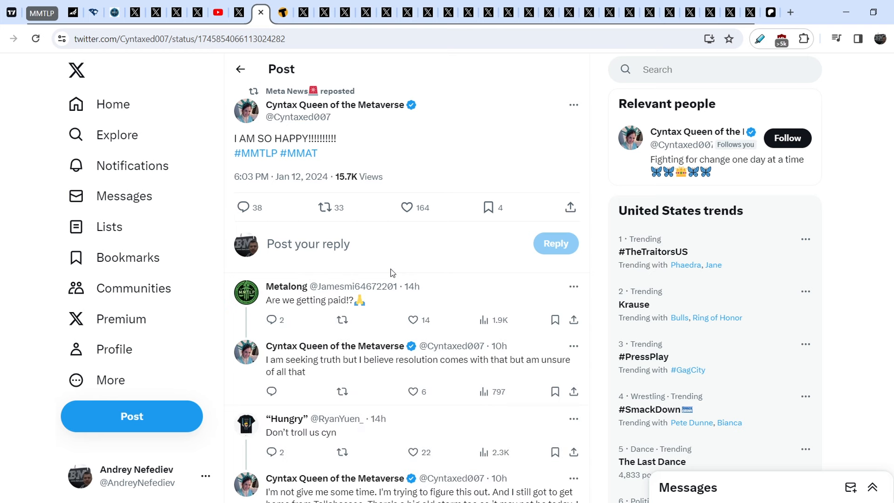
mouse_move(439, 293)
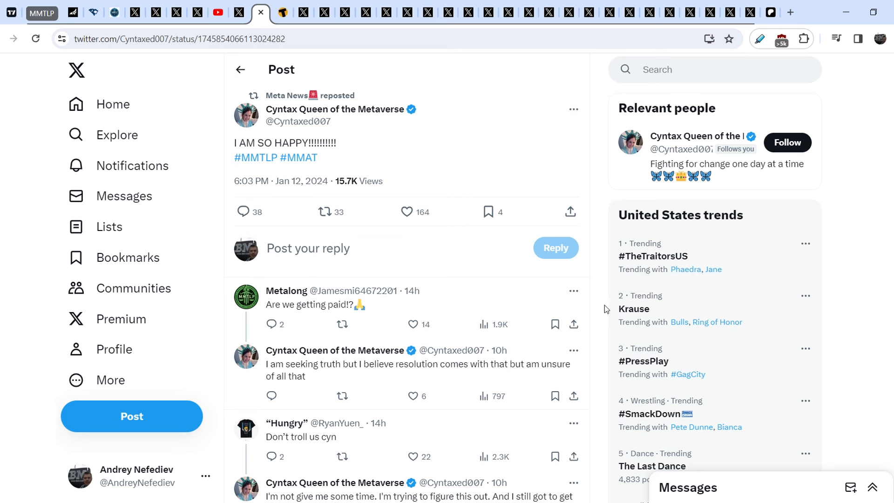
mouse_move(597, 278)
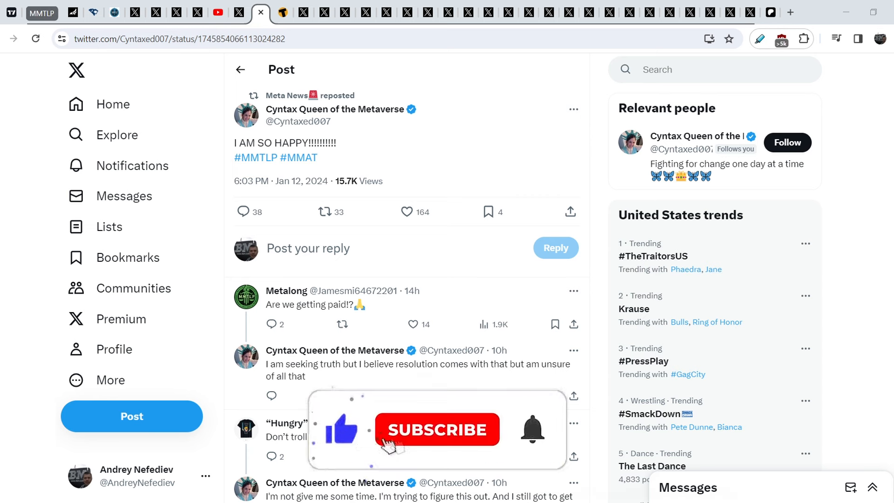
click(437, 430)
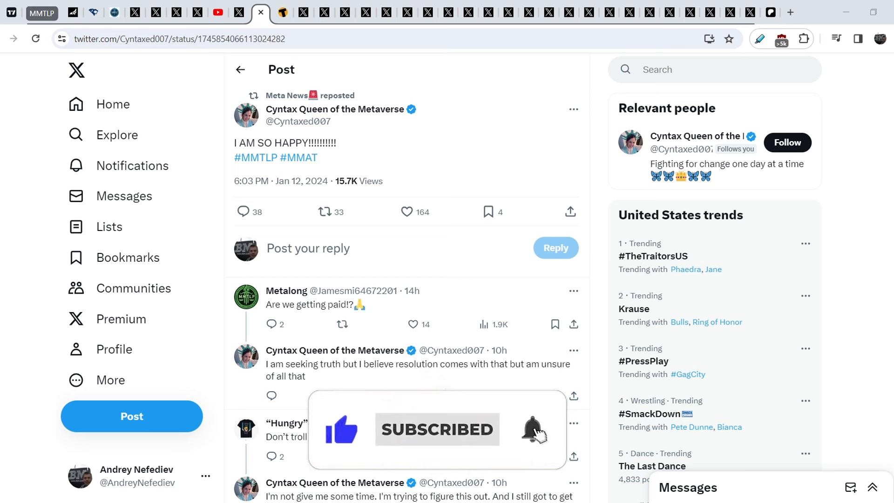